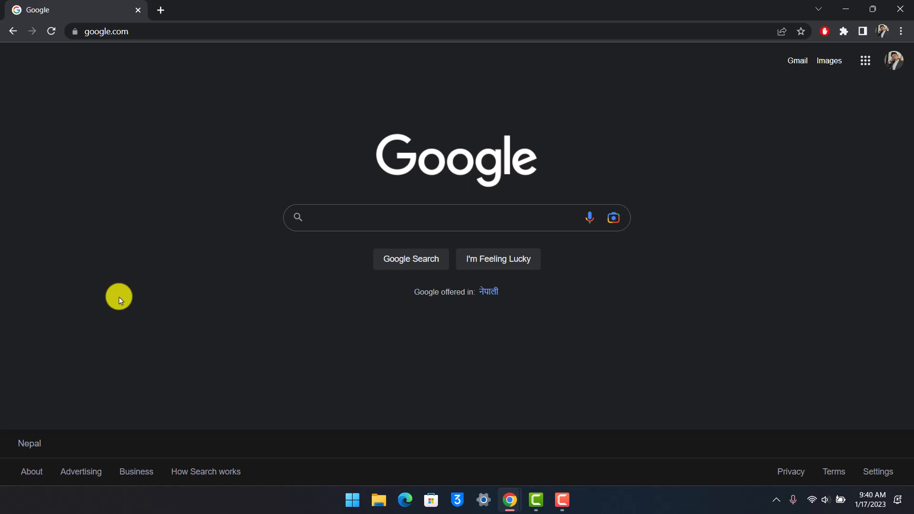
pyautogui.moveTo(148, 42)
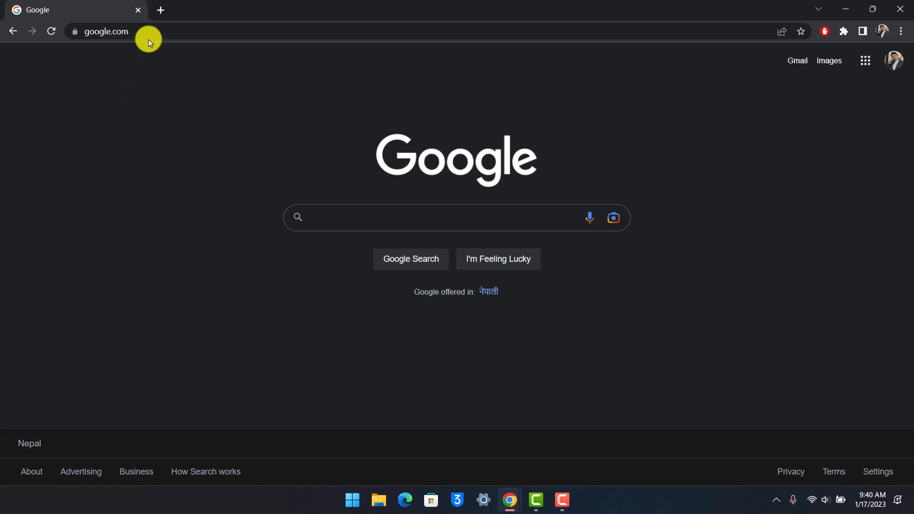
# - Open craigslist.org in a new second tab
pyautogui.click(160, 10)
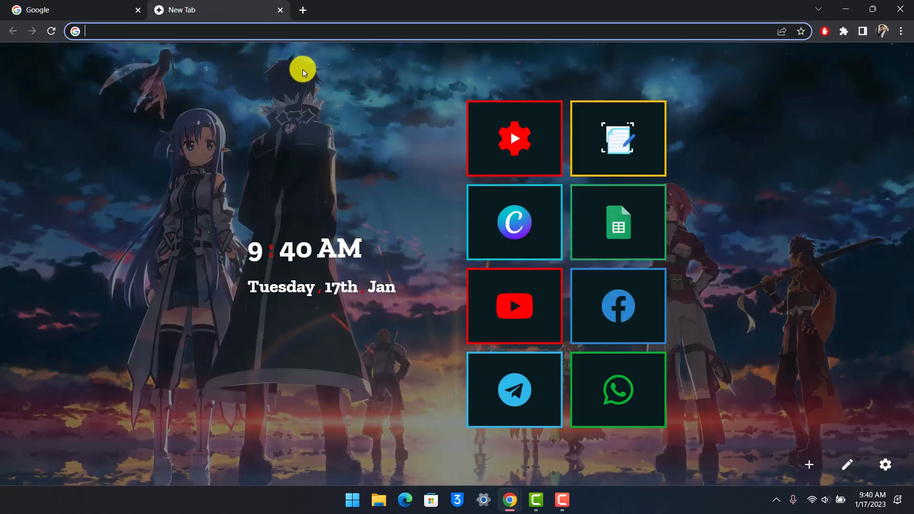
pyautogui.write('craigslist.org')
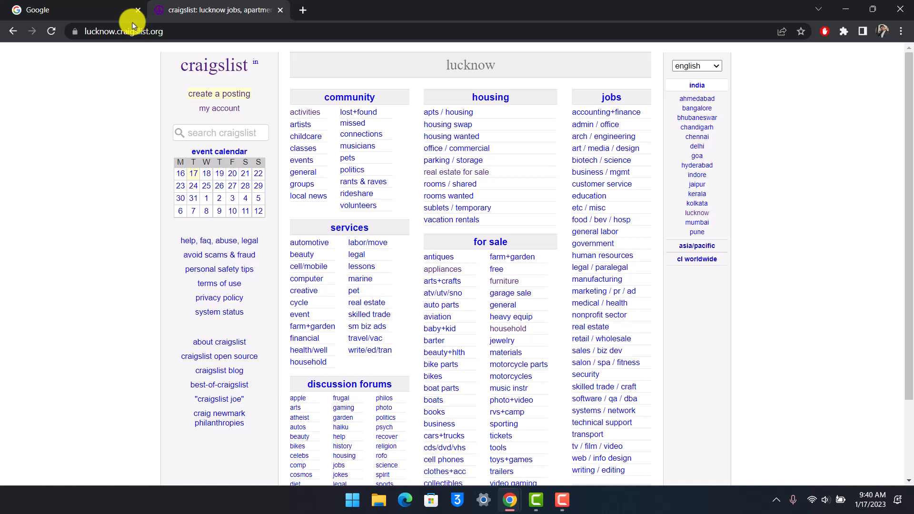
pyautogui.click(220, 133)
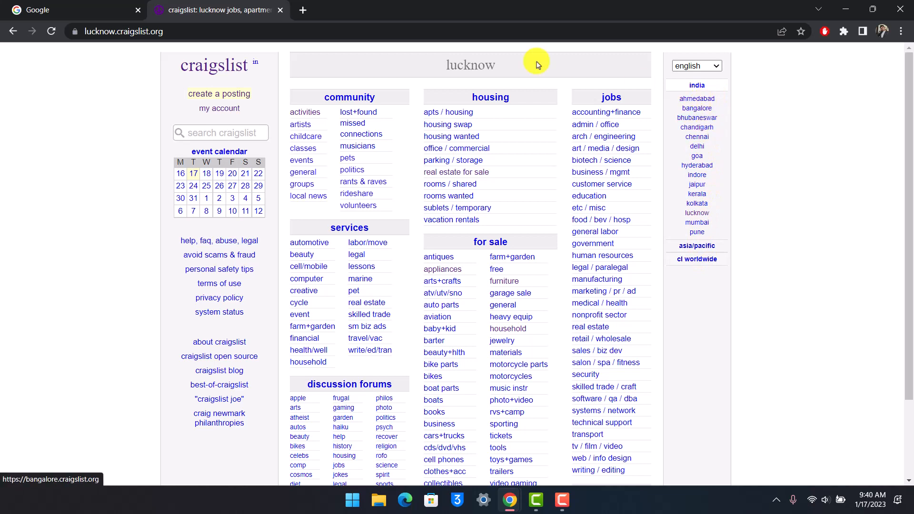
pyautogui.moveTo(193, 133)
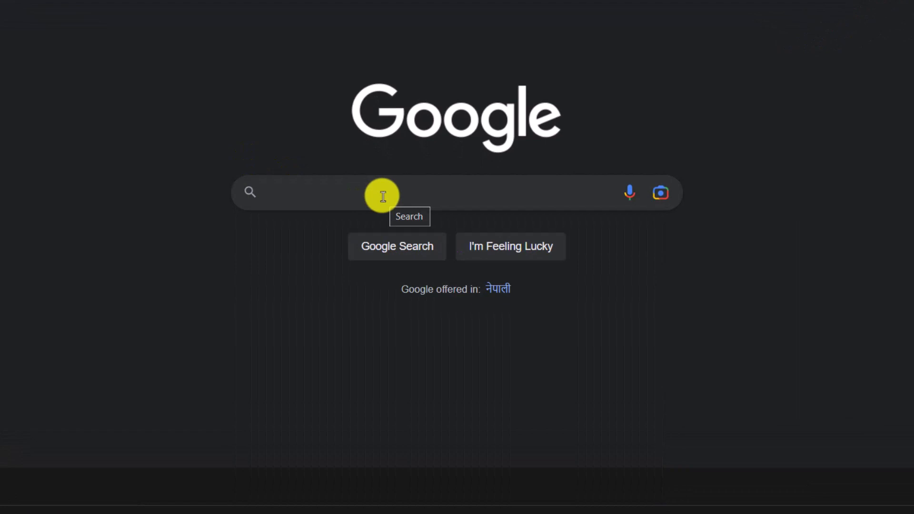
# - Enter the query 'iphone 14 site:craigslist.org' in Google's search box, pointing out the site operator
pyautogui.write('i')
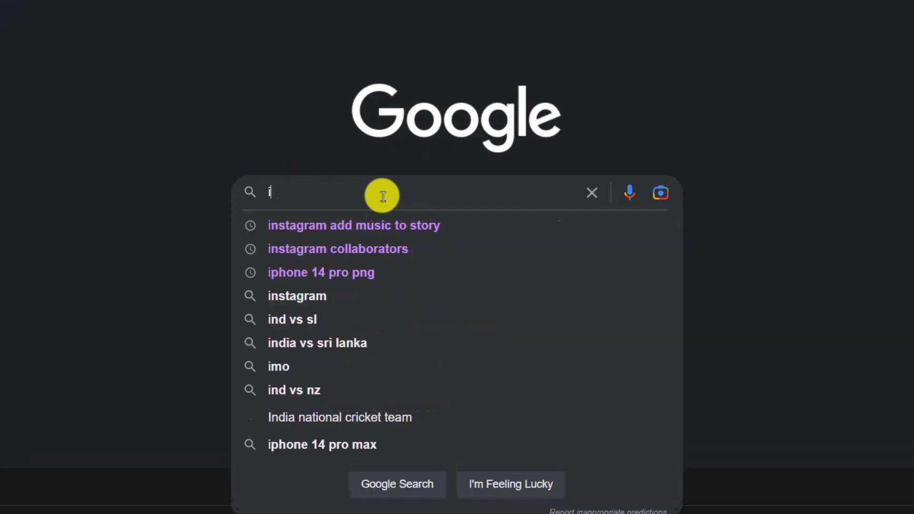
pyautogui.write('phone 14 site:')
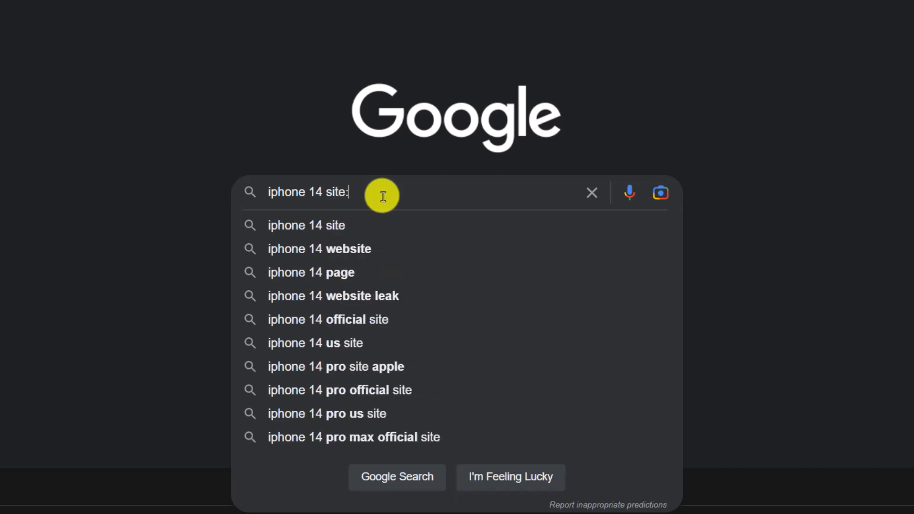
pyautogui.write('craigslist.org')
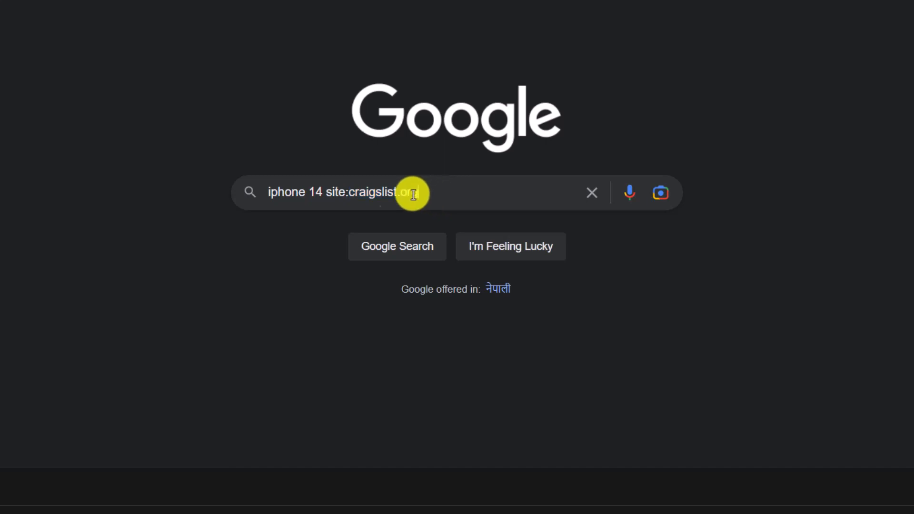
pyautogui.moveTo(414, 192); pyautogui.dragTo(332, 192)
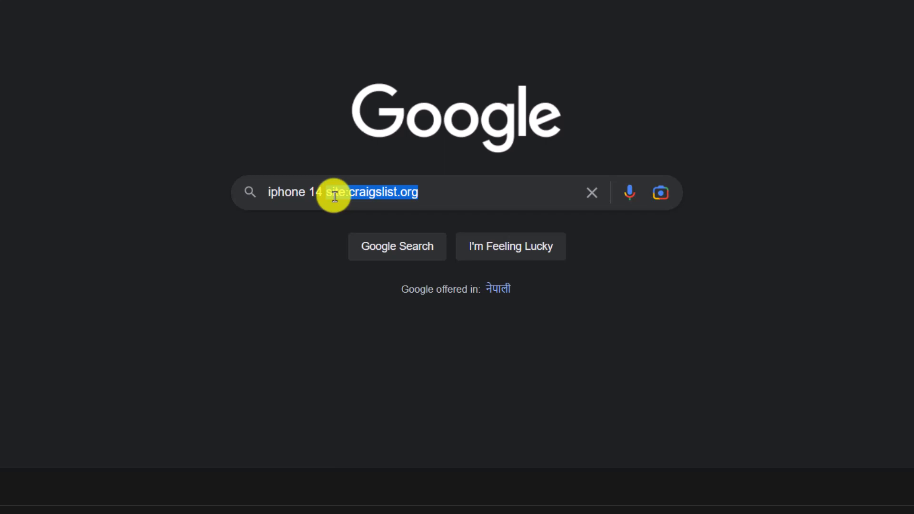
pyautogui.moveTo(476, 185)
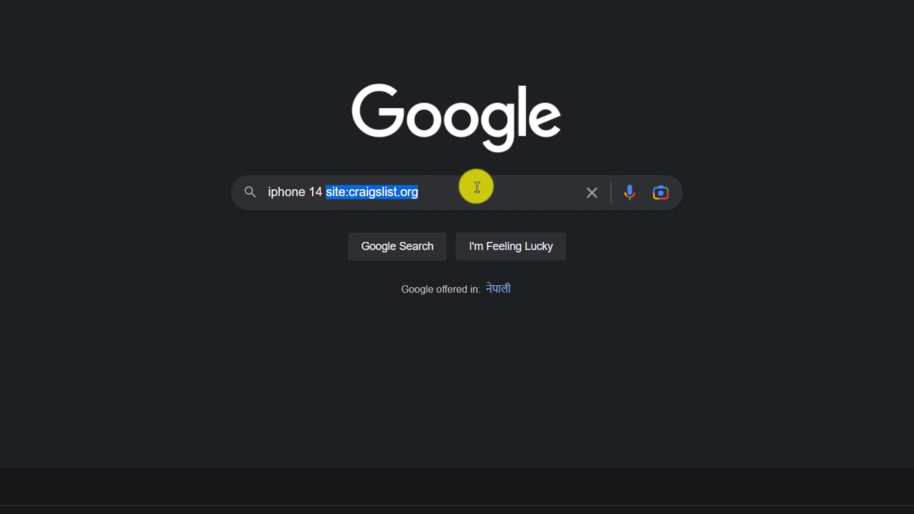
pyautogui.click(348, 192)
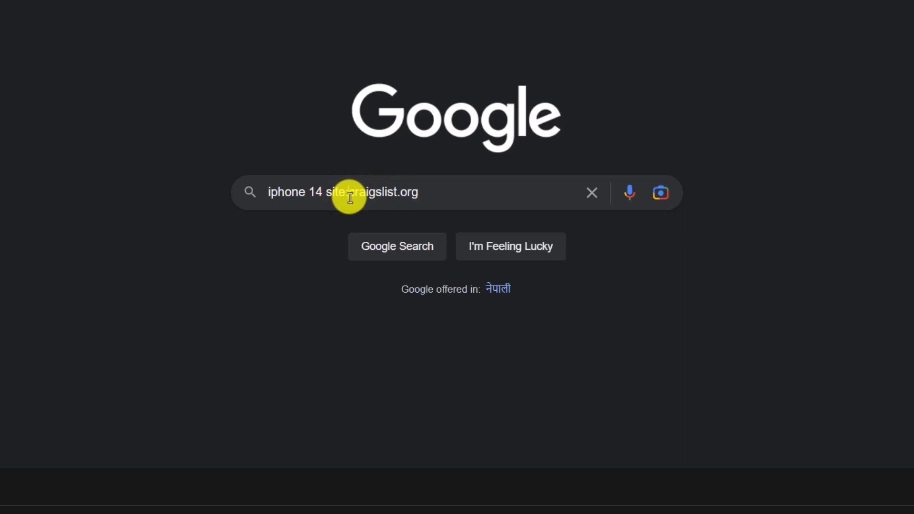
# - Submit the search and scroll through the ~13,000 Craigslist iPhone 14 results from many US regions
pyautogui.write(':')
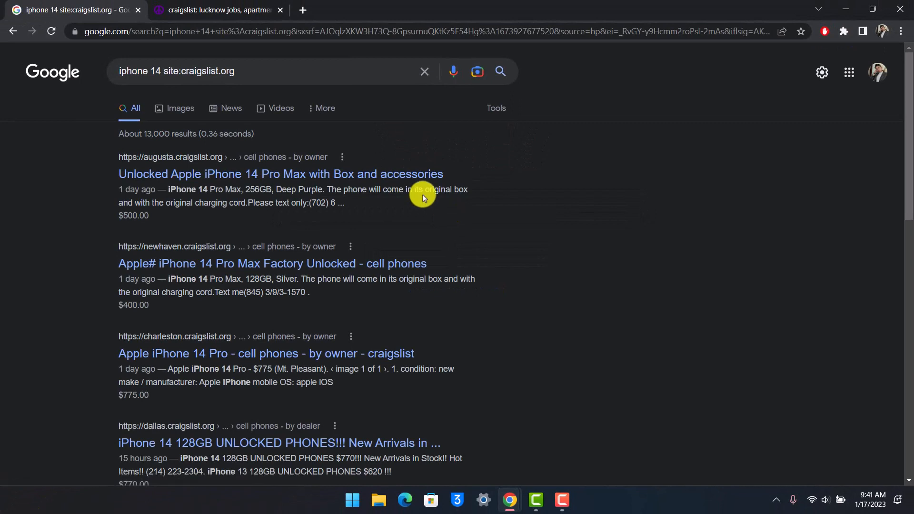
pyautogui.moveTo(198, 166)
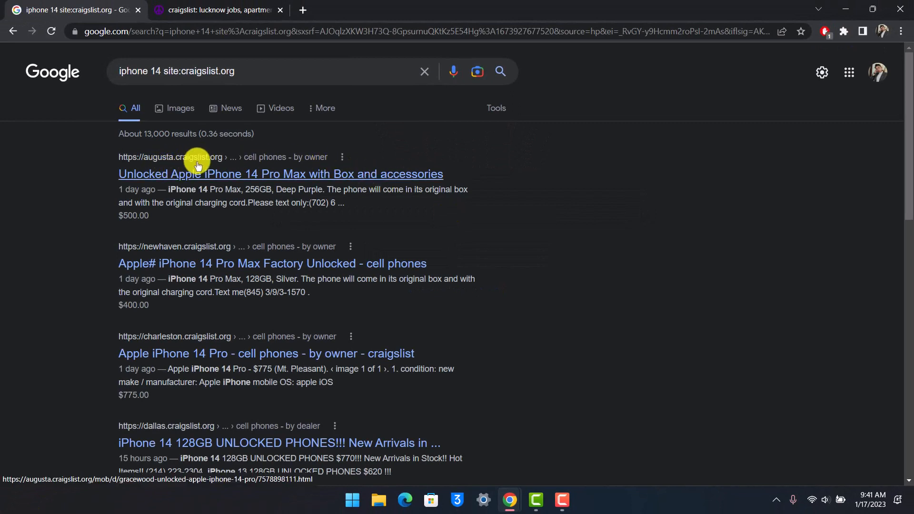
pyautogui.scroll(-3)
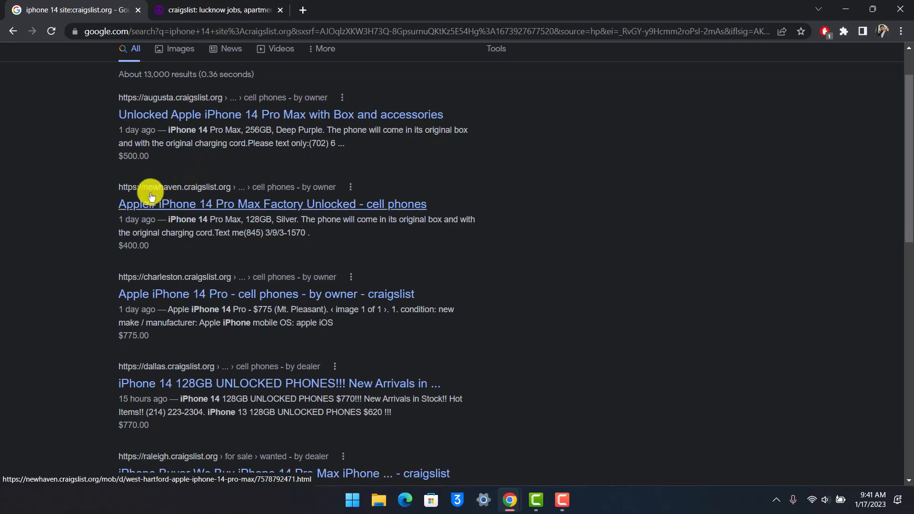
pyautogui.scroll(-3)
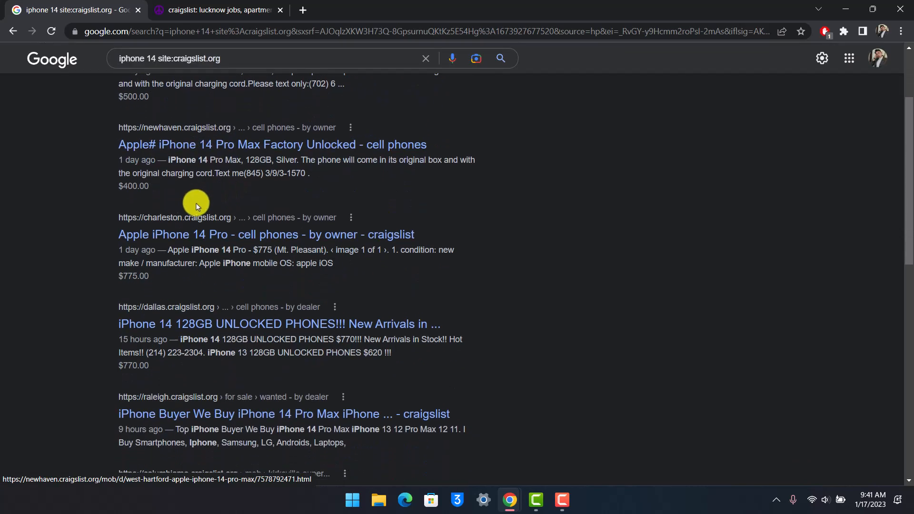
pyautogui.moveTo(229, 230)
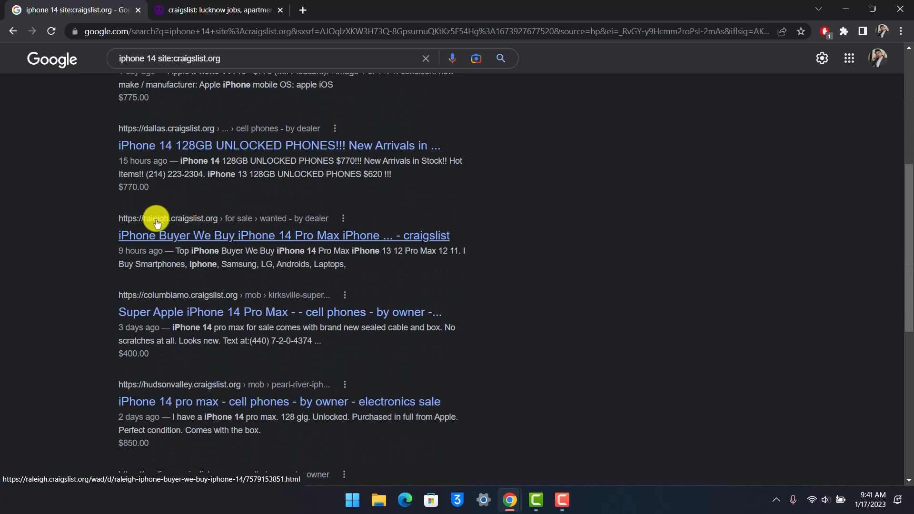
pyautogui.scroll(-3)
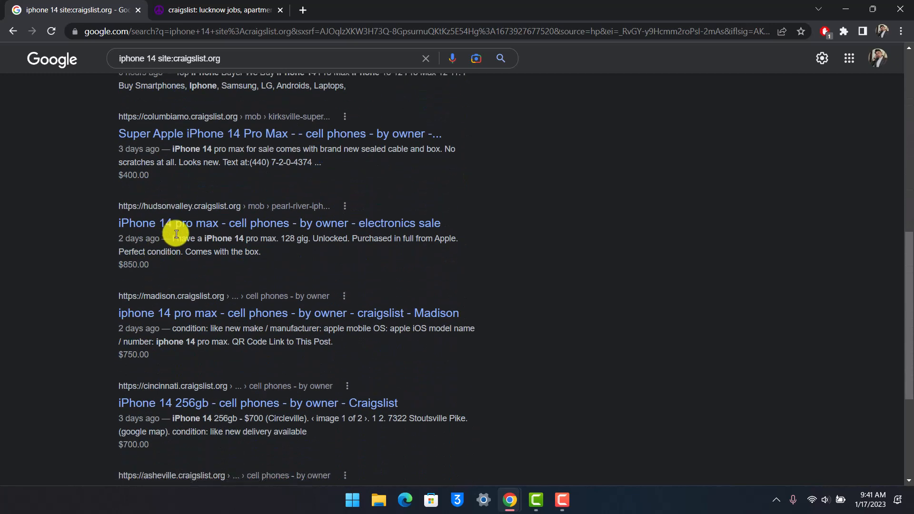
pyautogui.scroll(-3)
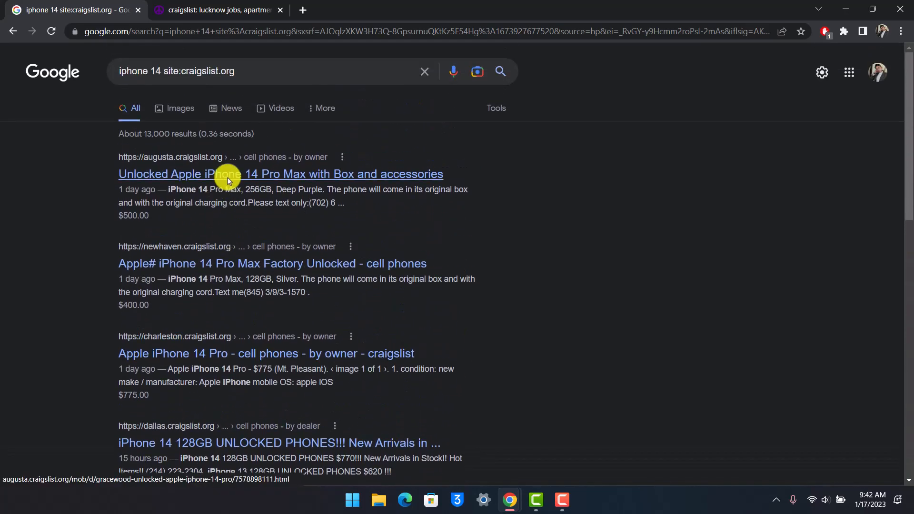
pyautogui.moveTo(207, 145)
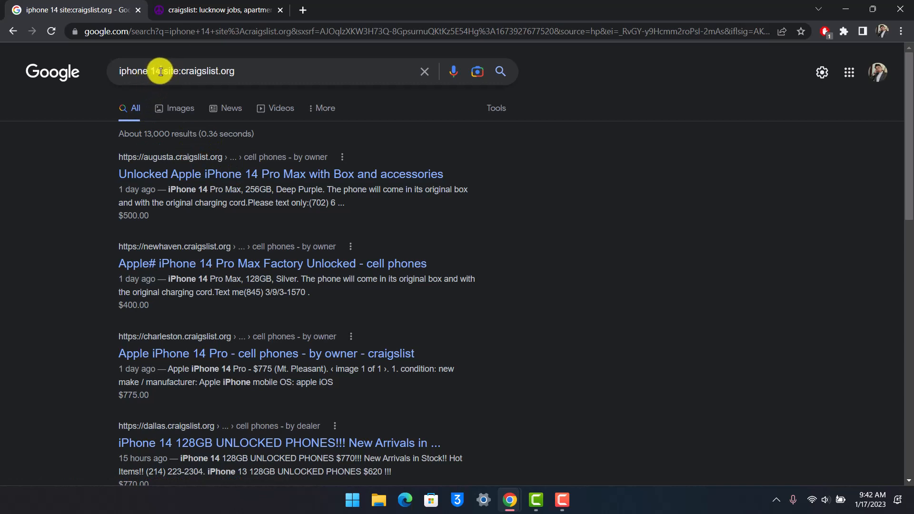
# - Open the top Augusta iPhone 14 Pro Max result in a new tab and highlight its address
pyautogui.doubleClick(140, 72)
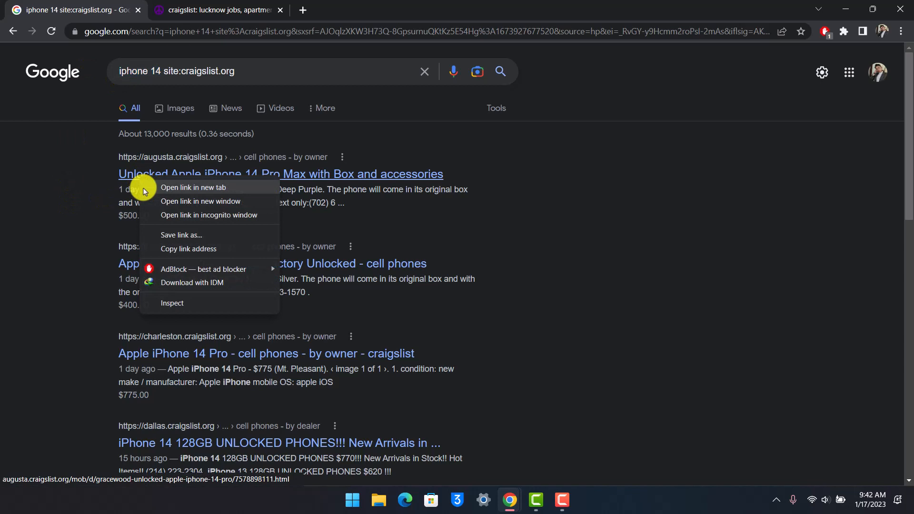
pyautogui.click(193, 188)
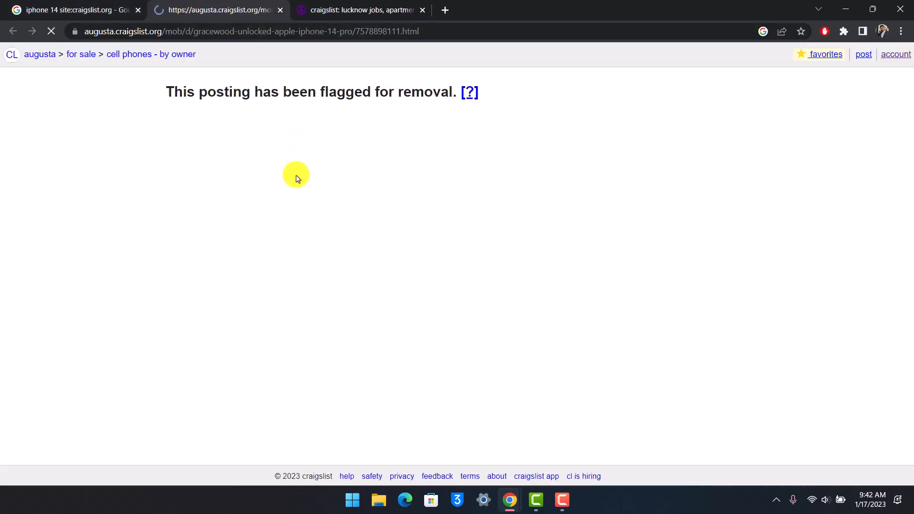
pyautogui.click(133, 32)
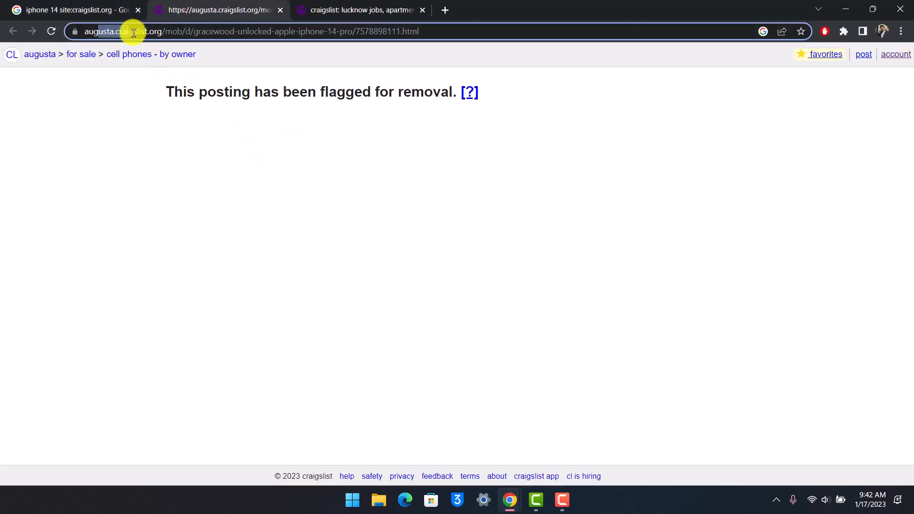
pyautogui.moveTo(321, 106)
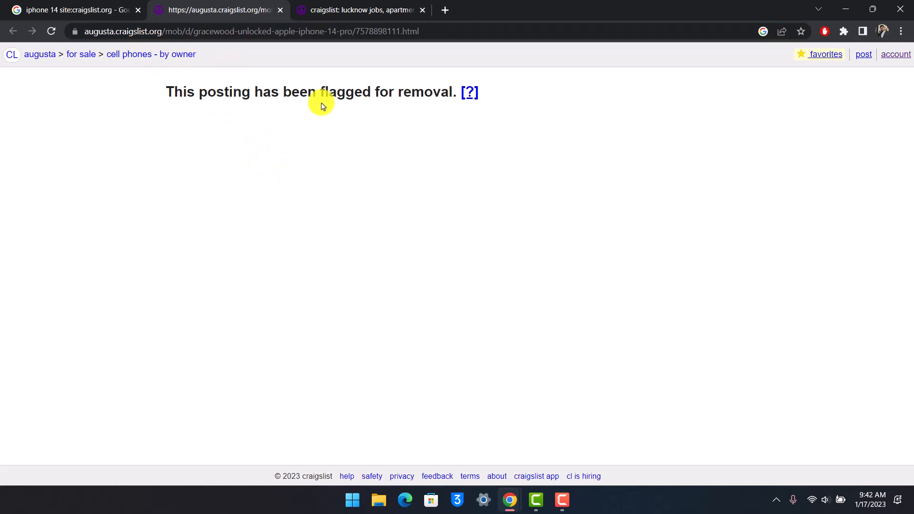